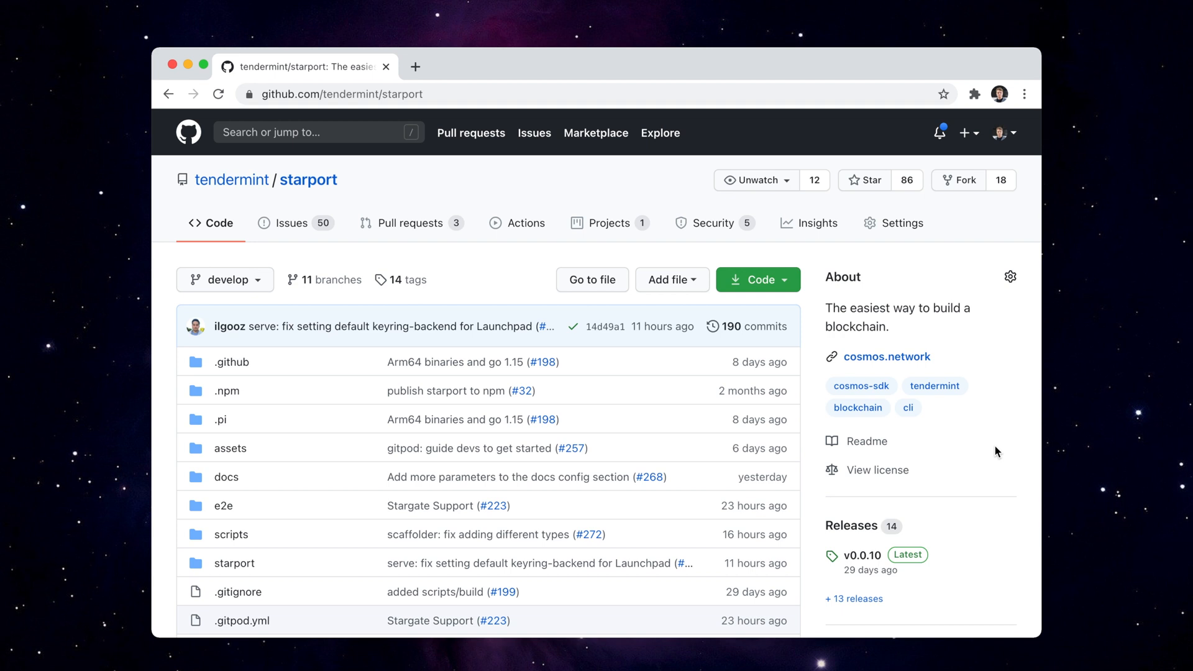
{"action": "mouse_move", "coordinate": [956, 328]}
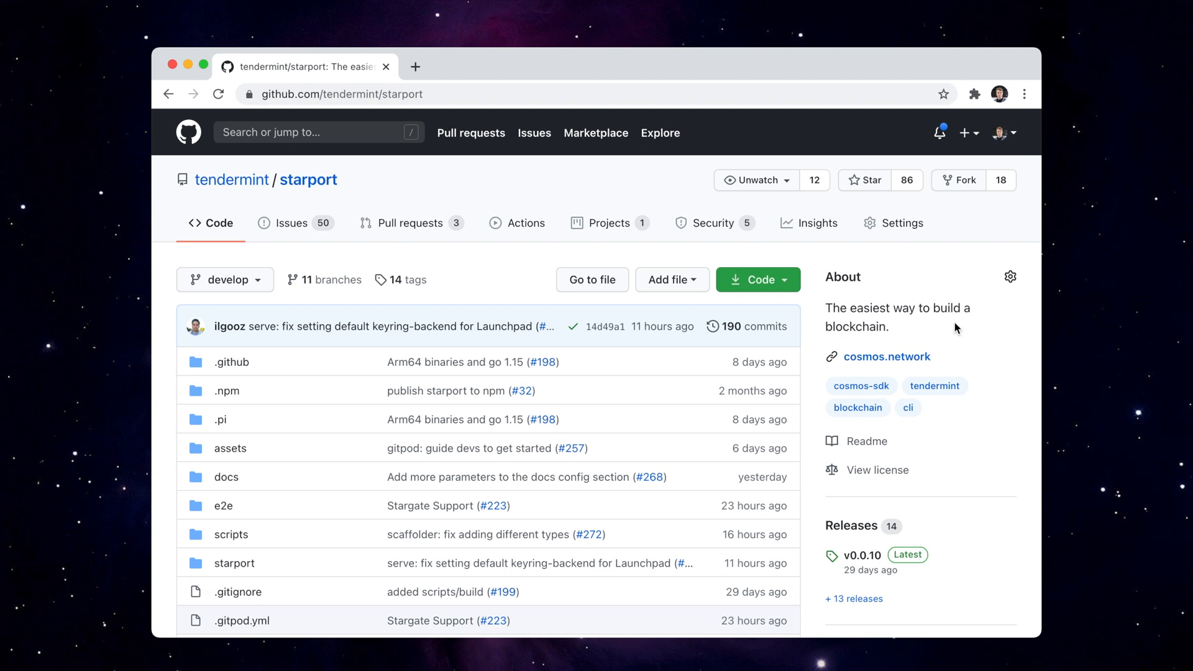
Star tendermint/starport and launch Starport in the browser-based IDE from the Install section
{"action": "left_click", "coordinate": [864, 180]}
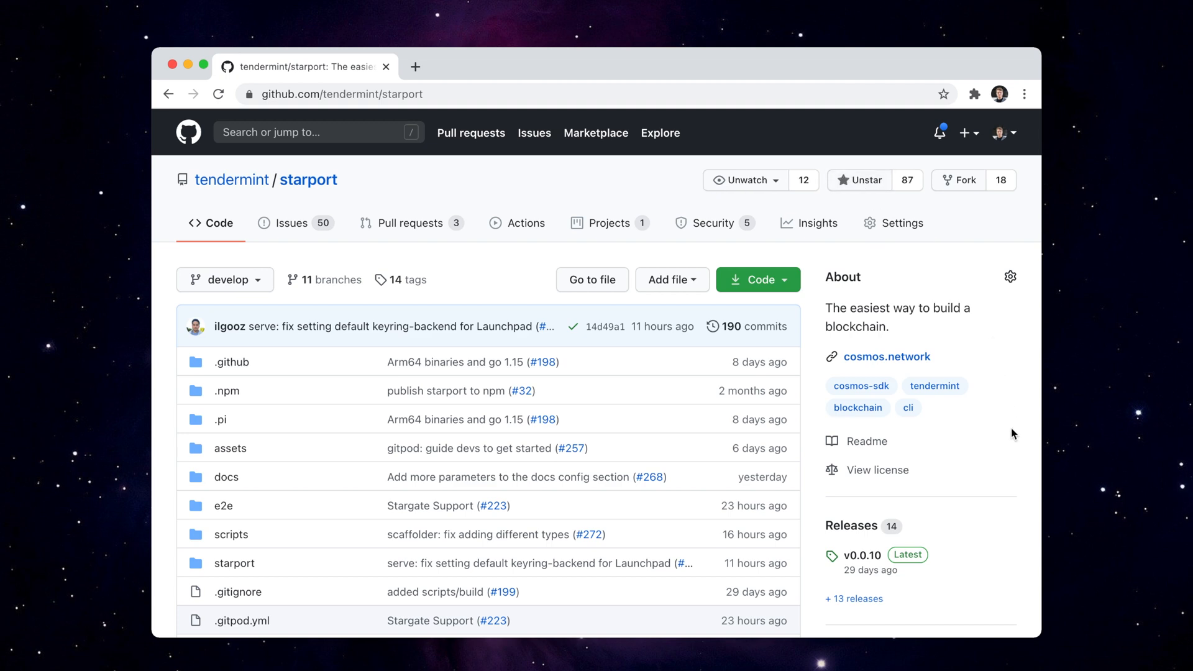
{"action": "scroll", "scroll_direction": "down", "scroll_amount": 3}
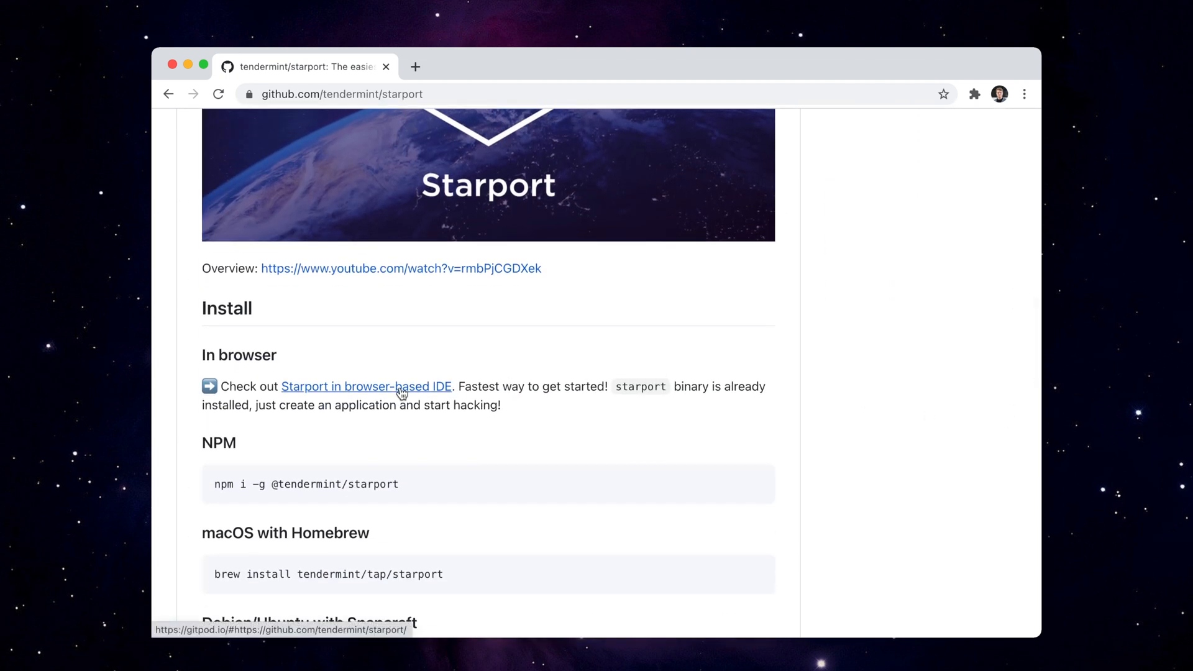
{"action": "left_click", "coordinate": [365, 386]}
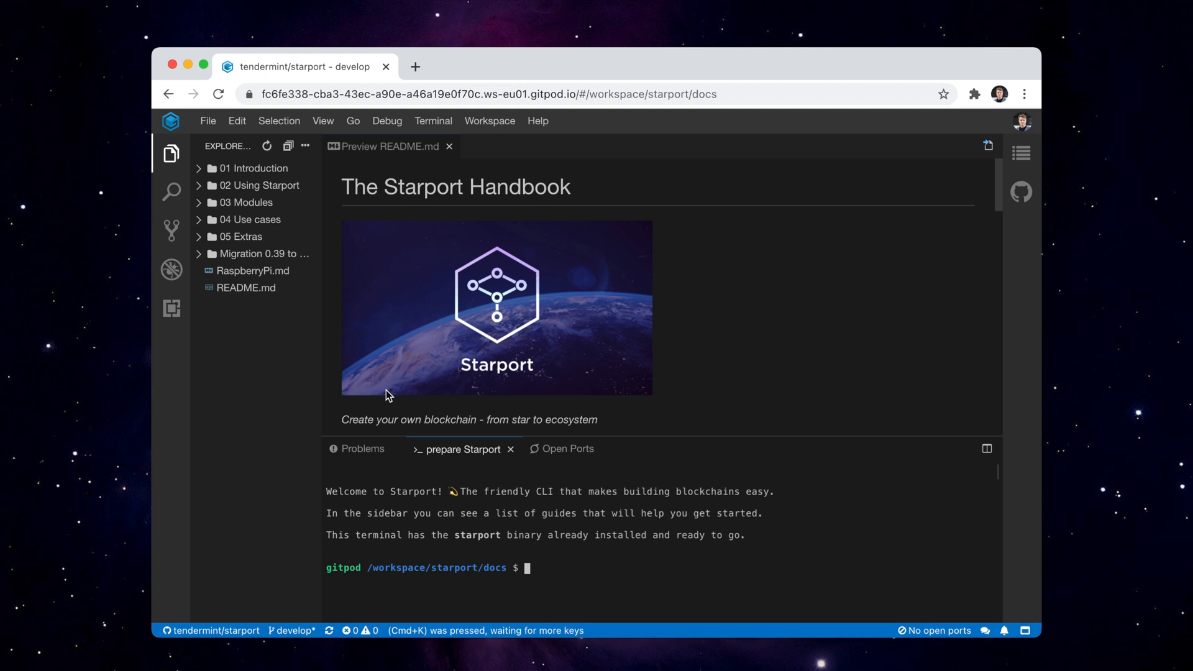
{"action": "mouse_move", "coordinate": [274, 193]}
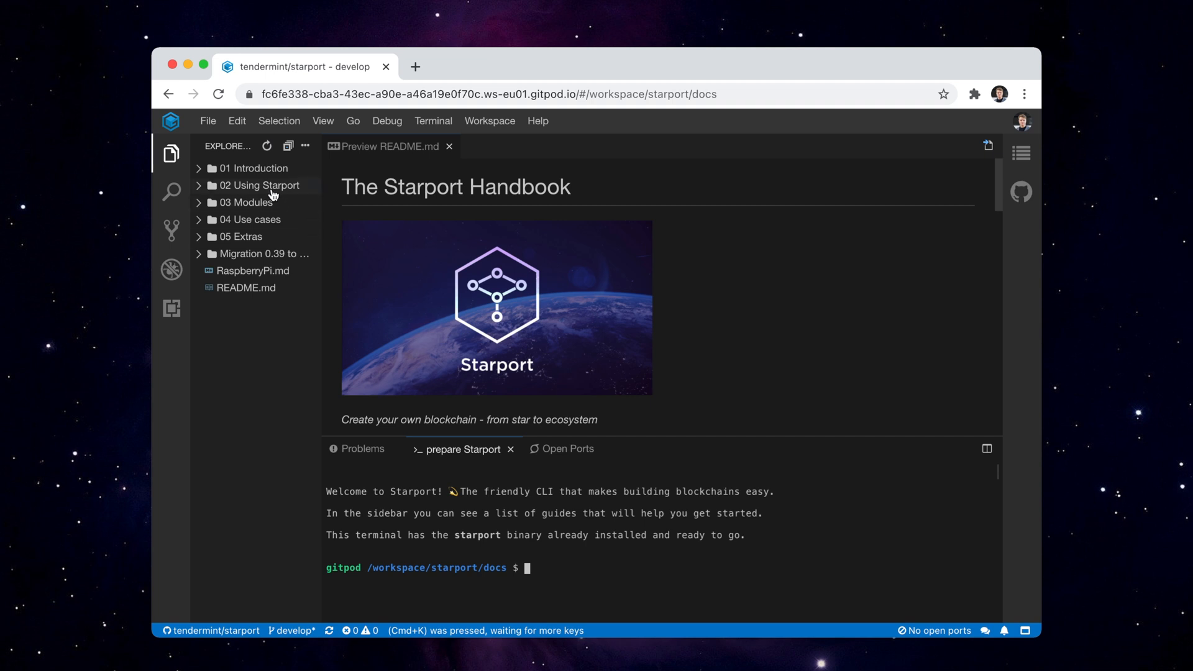
{"action": "mouse_move", "coordinate": [244, 187]}
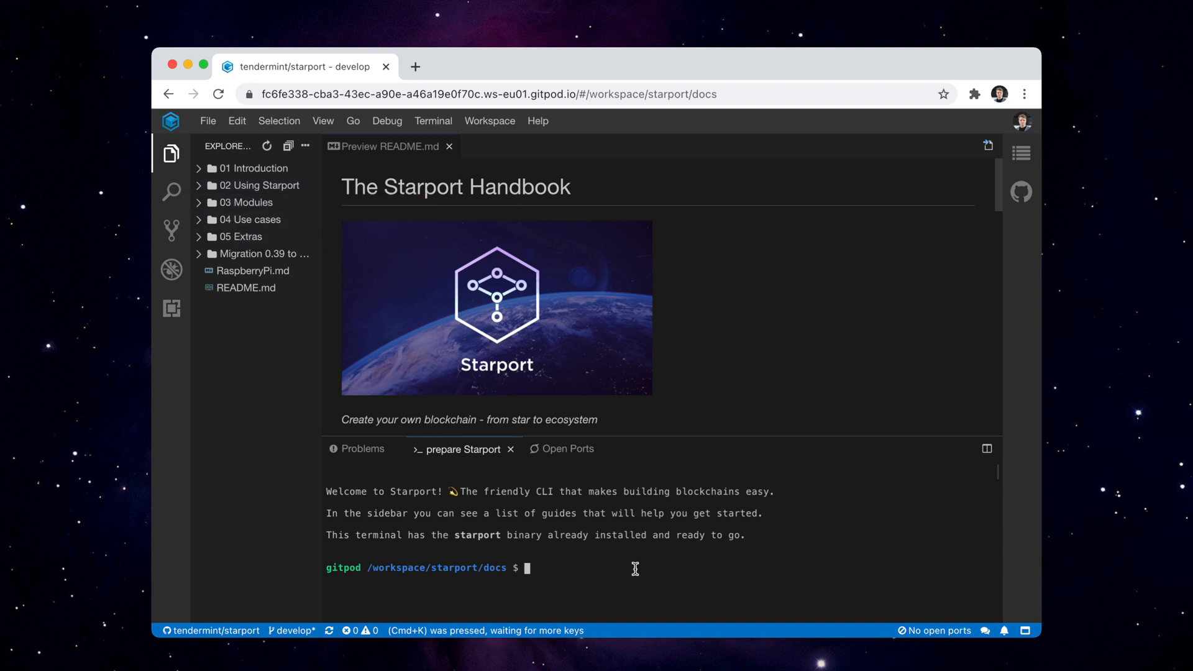
Scaffold 'starport app github.com/foo/mychain', serve it, and select an account mnemonic from the output
{"action": "type", "text": "starport app github.com/foo/mychain"}
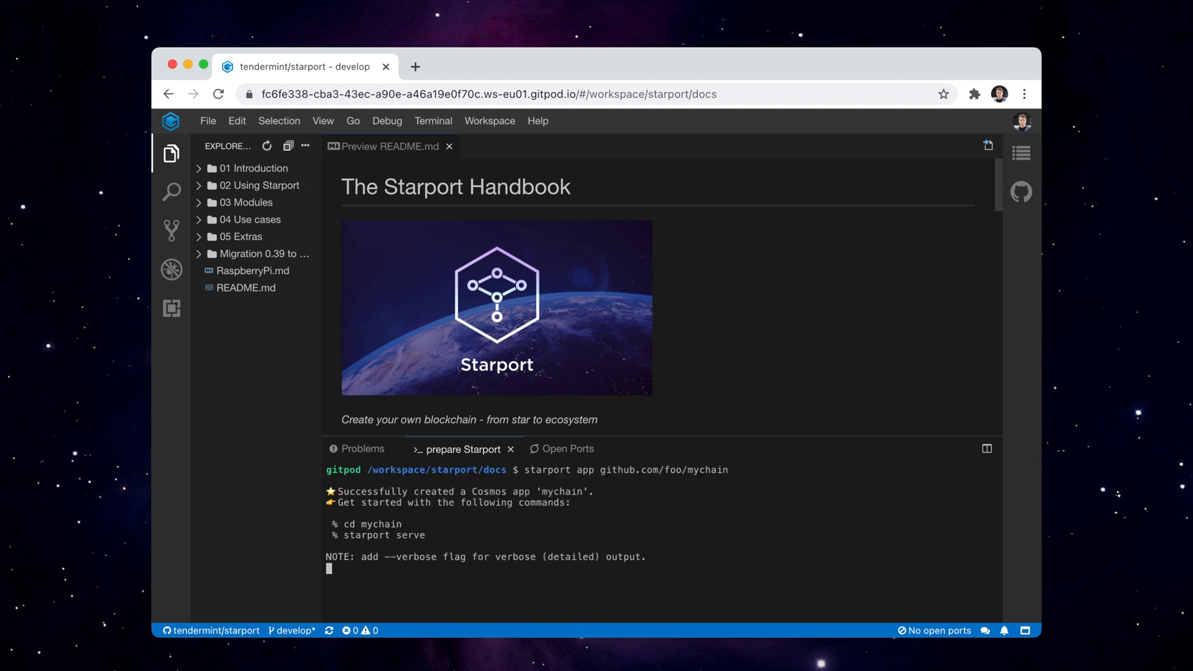
{"action": "type", "text": "cd my"}
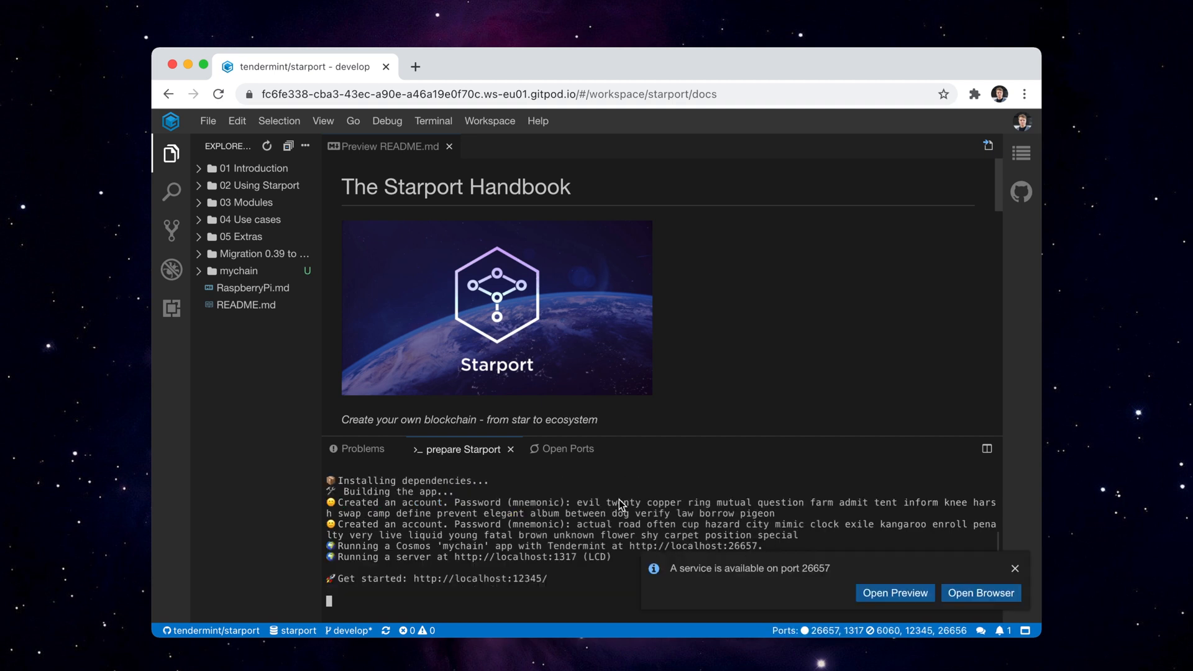
{"action": "mouse_move", "coordinate": [797, 520]}
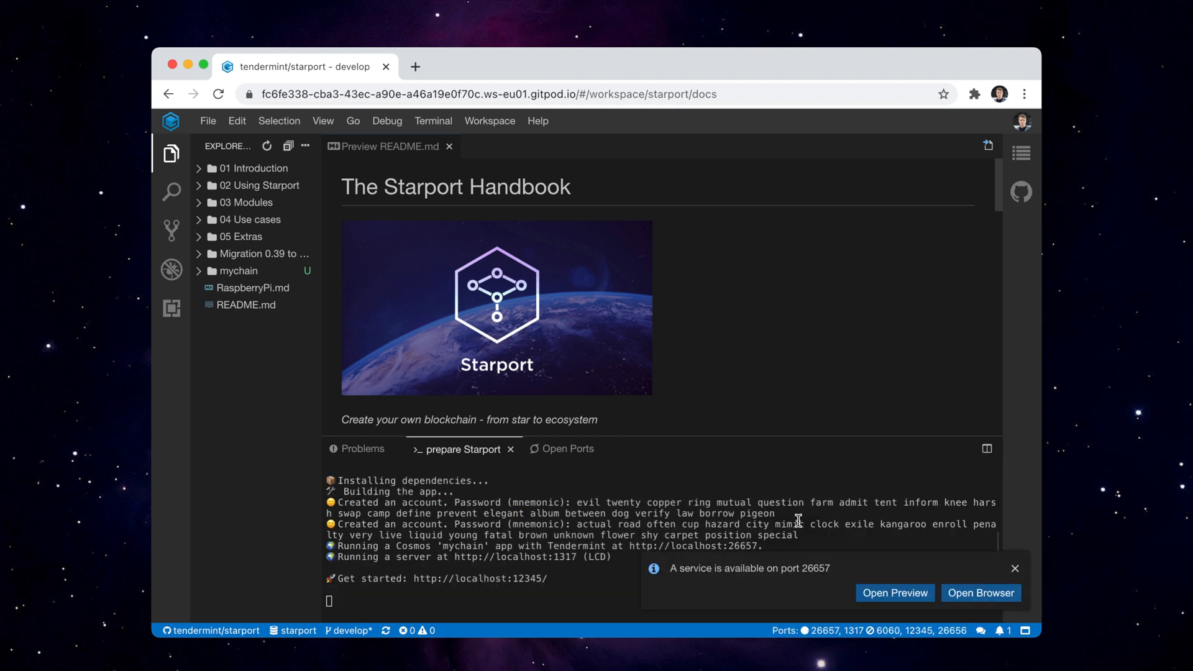
{"action": "left_click_drag", "start_coordinate": [580, 502], "coordinate": [775, 512]}
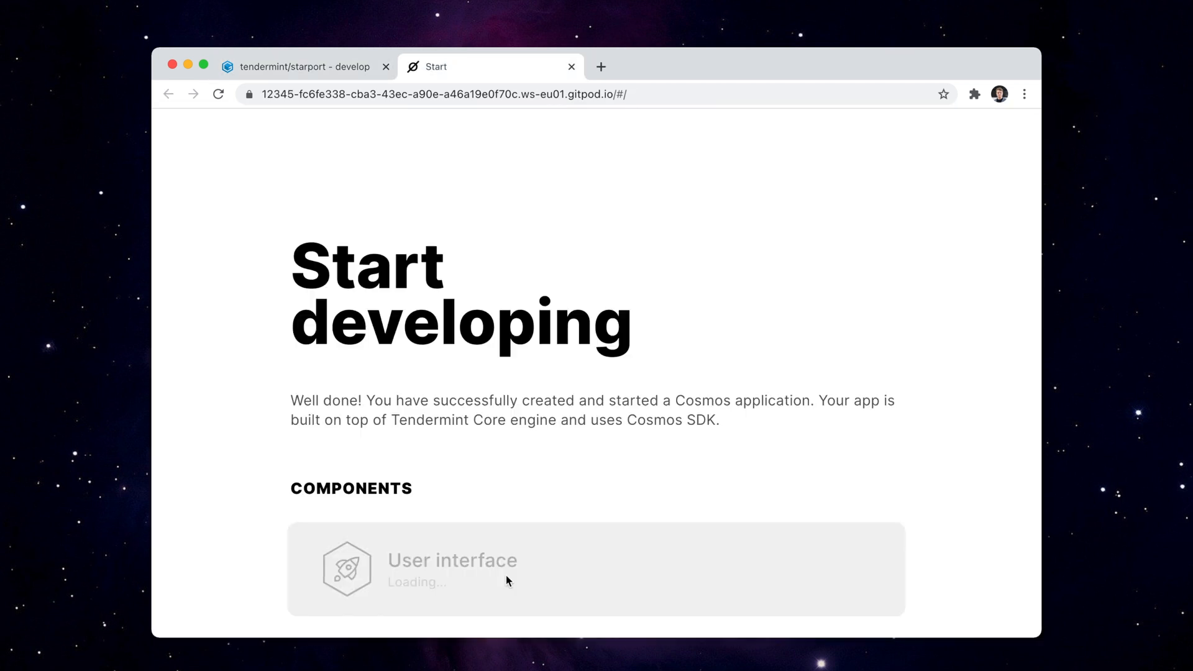
{"action": "mouse_move", "coordinate": [487, 560]}
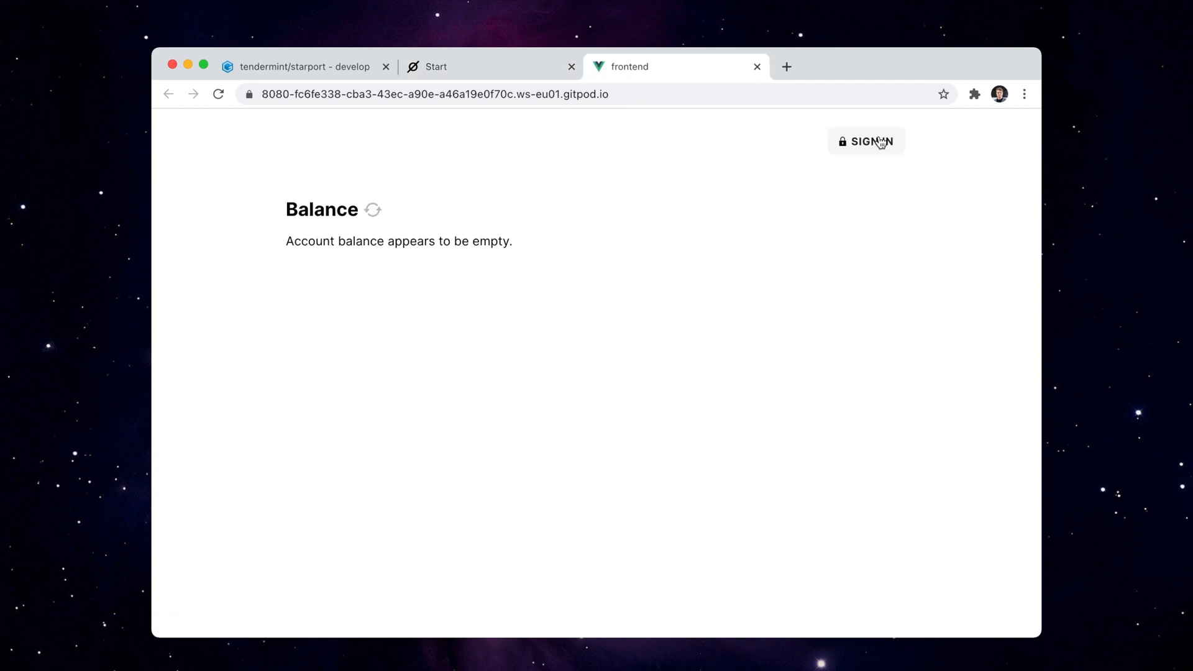
Sign in to the mychain frontend showing 1,000 tokens, then return to the workspace
{"action": "left_click", "coordinate": [865, 141]}
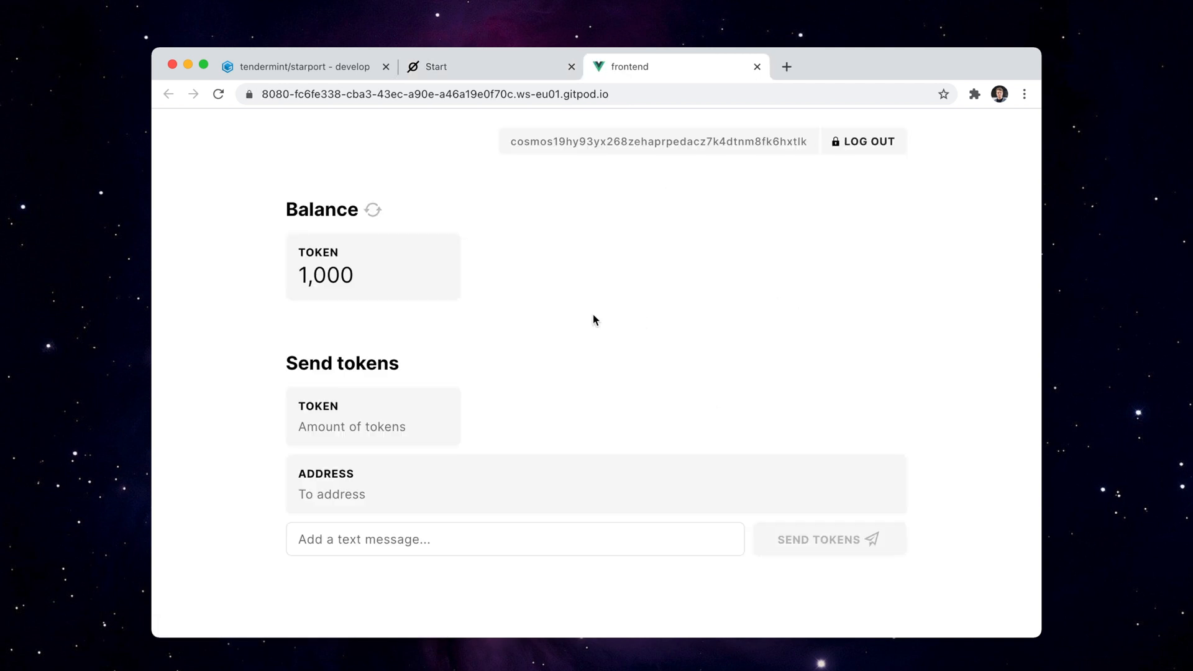
{"action": "mouse_move", "coordinate": [482, 312]}
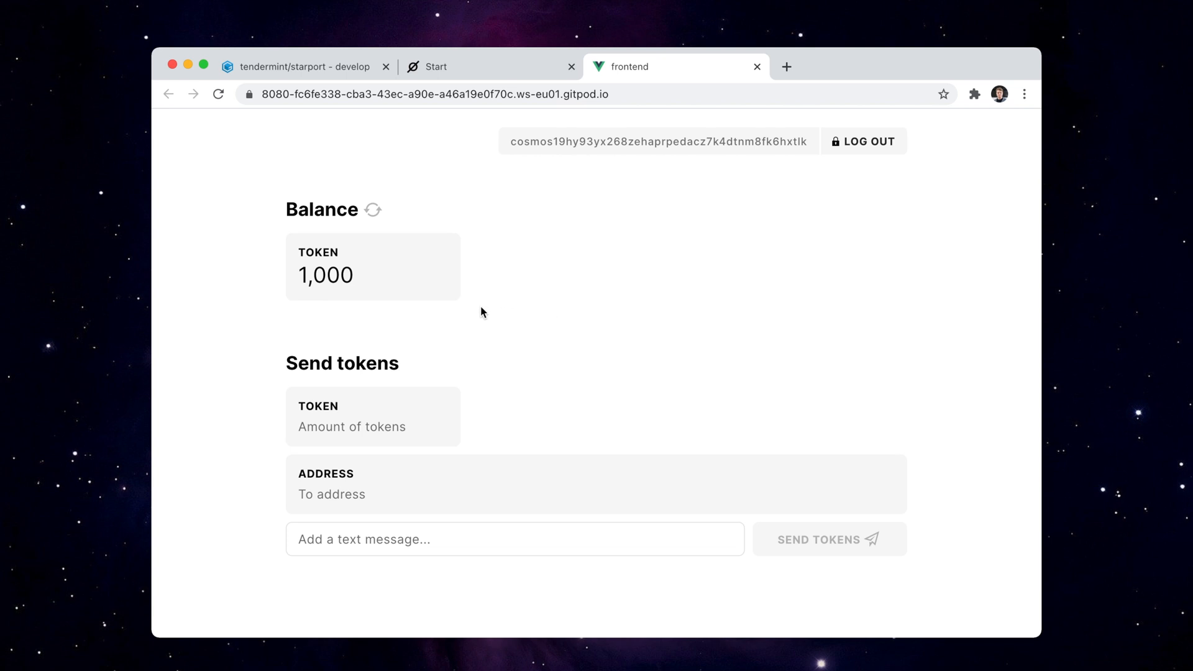
{"action": "left_click", "coordinate": [464, 94]}
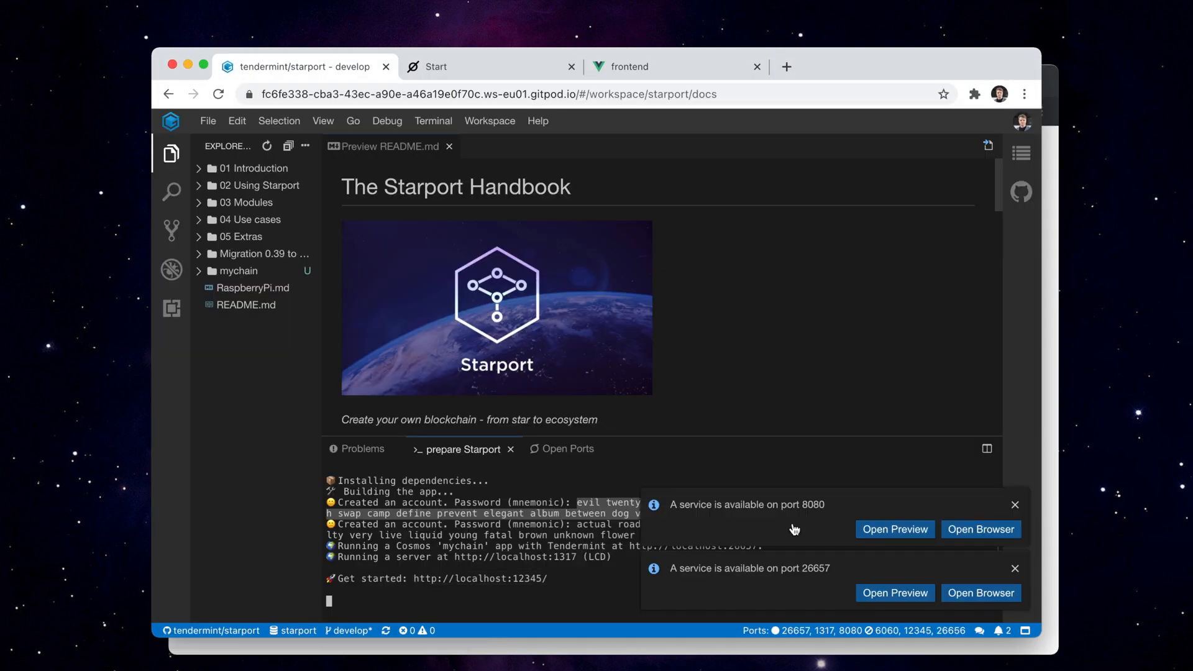
Dismiss the port 8080 notice, sign in to a second frontend in a private window, and return to the first frontend
{"action": "left_click", "coordinate": [1014, 505]}
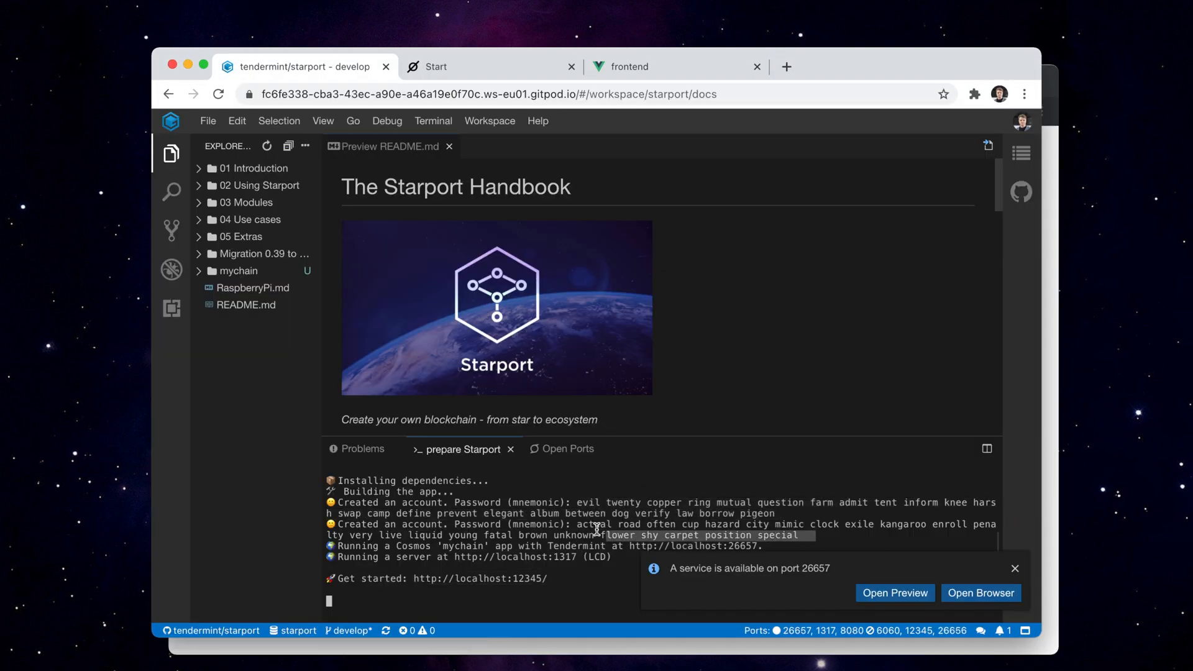
{"action": "left_click", "coordinate": [980, 592]}
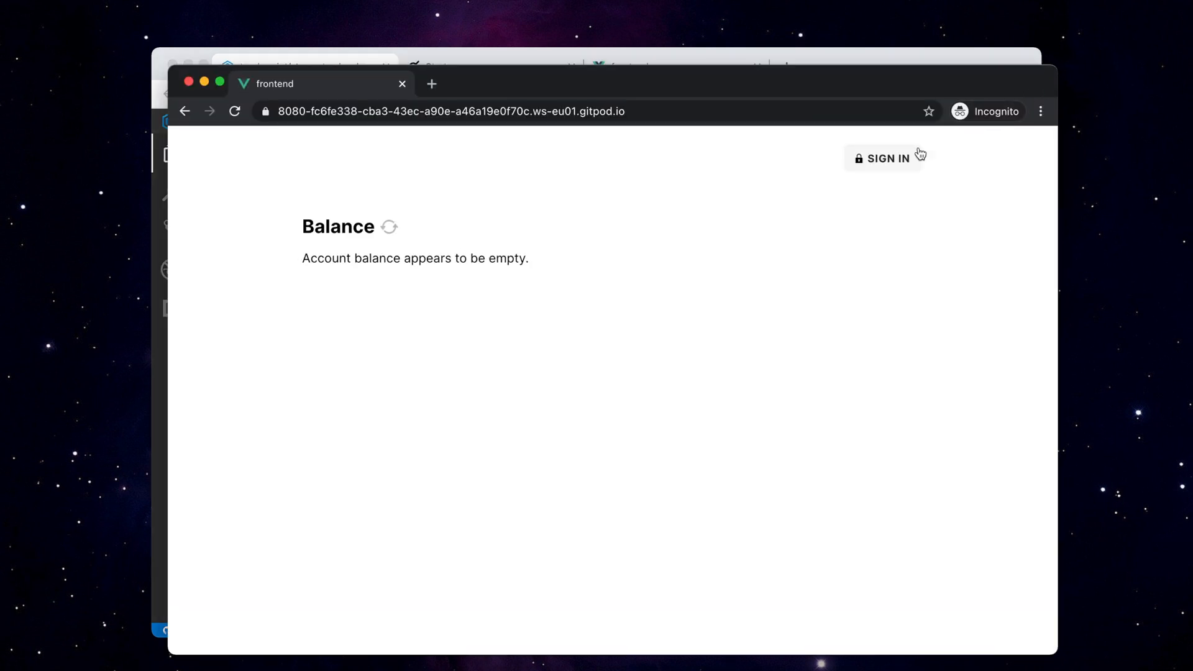
{"action": "left_click", "coordinate": [886, 158]}
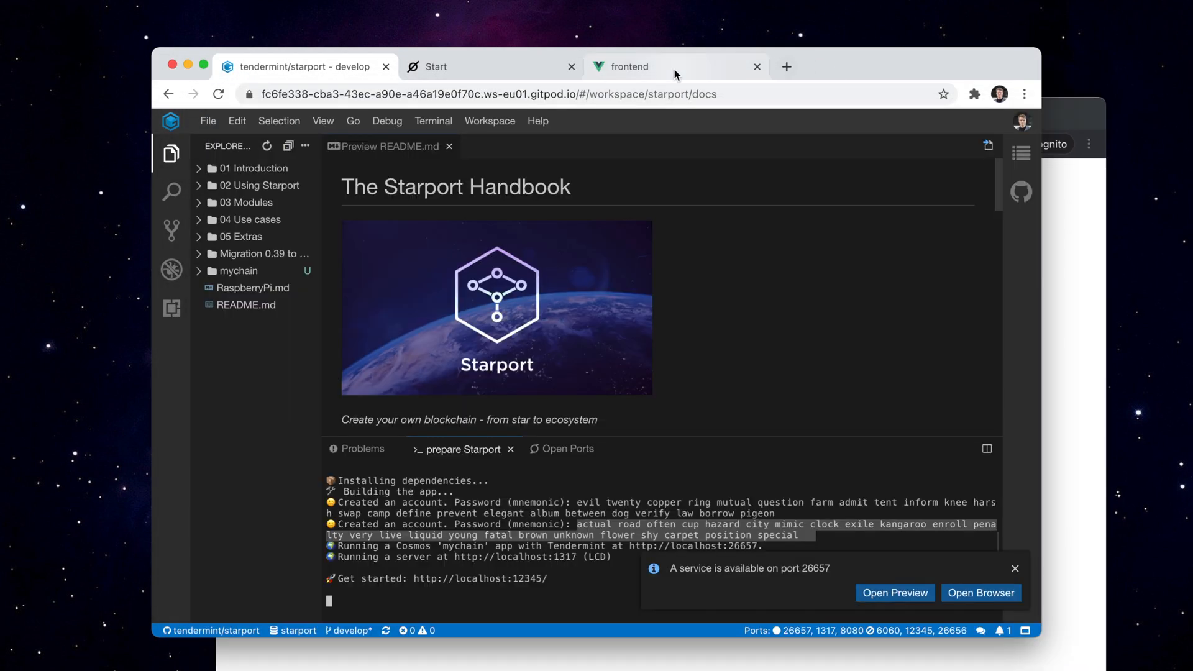
{"action": "left_click", "coordinate": [654, 67]}
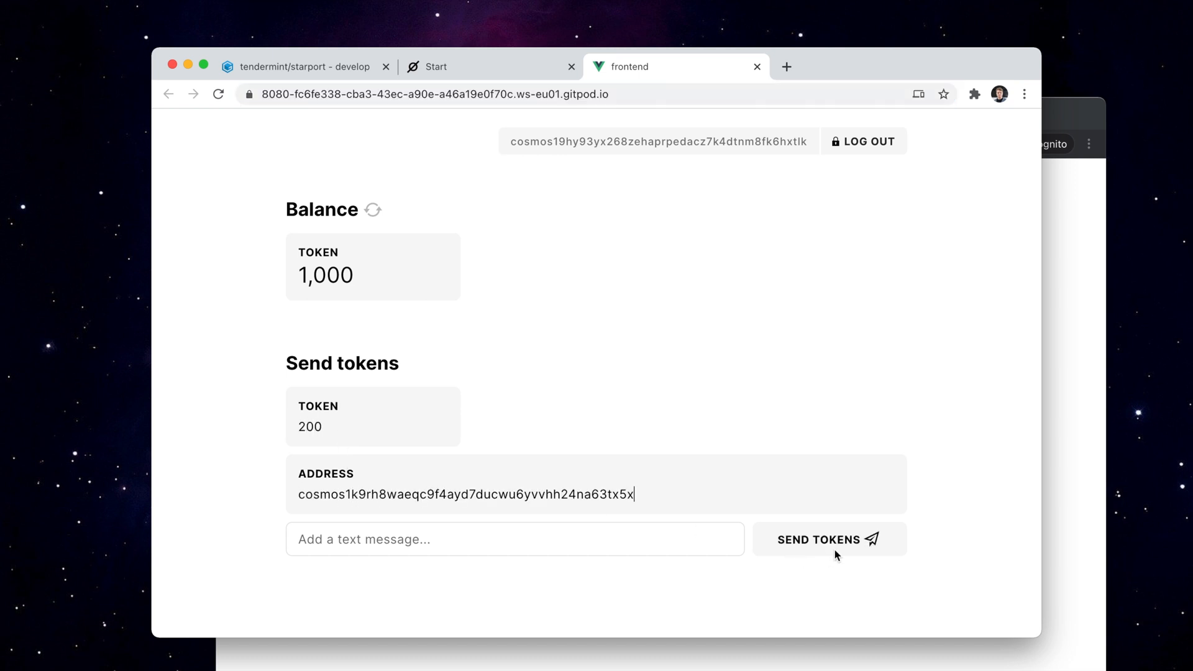
Send 200 tokens to the other address, leaving a 600-token balance, and return to the workspace
{"action": "left_click", "coordinate": [829, 539]}
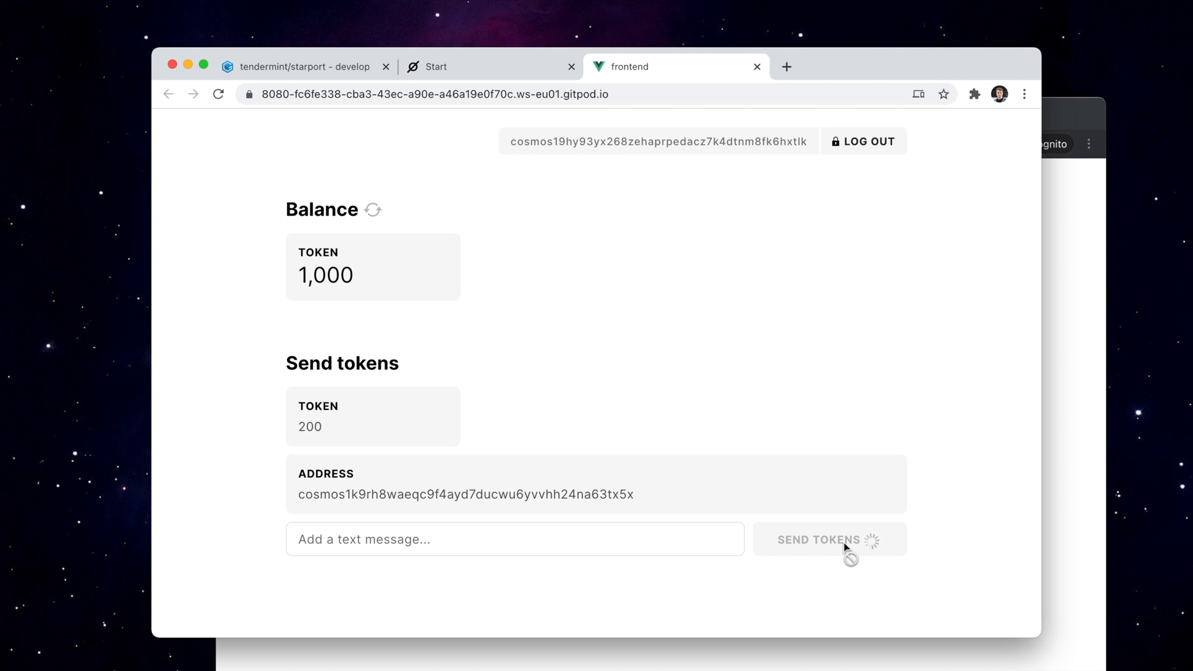
{"action": "left_click", "coordinate": [830, 539]}
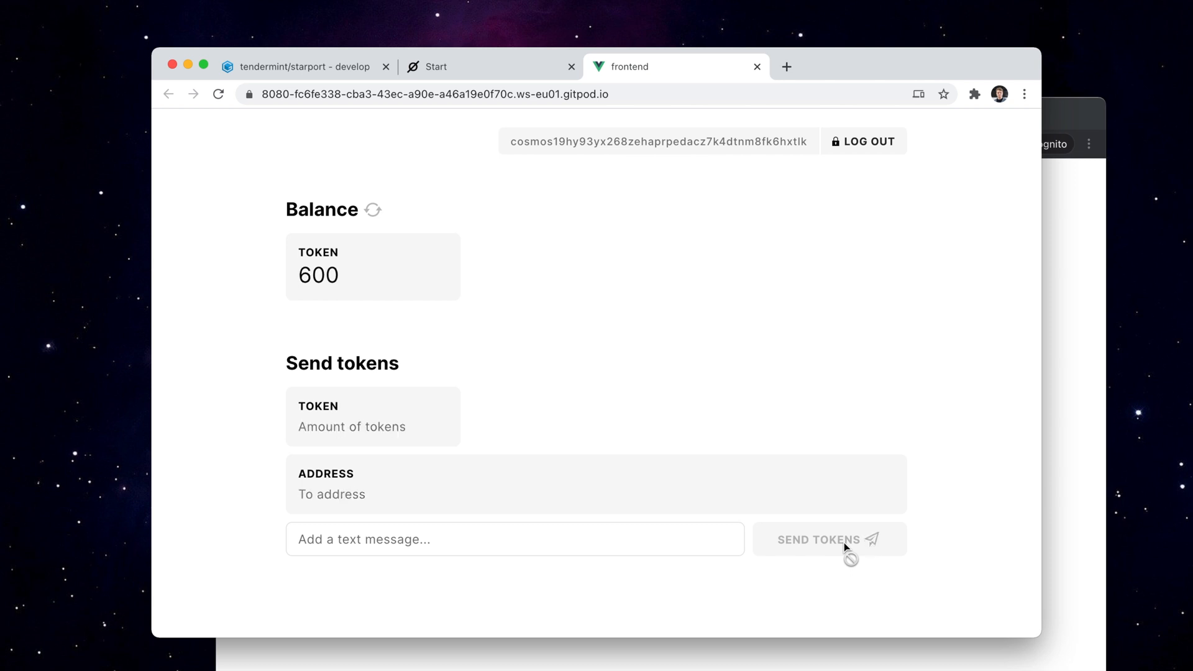
{"action": "mouse_move", "coordinate": [399, 300]}
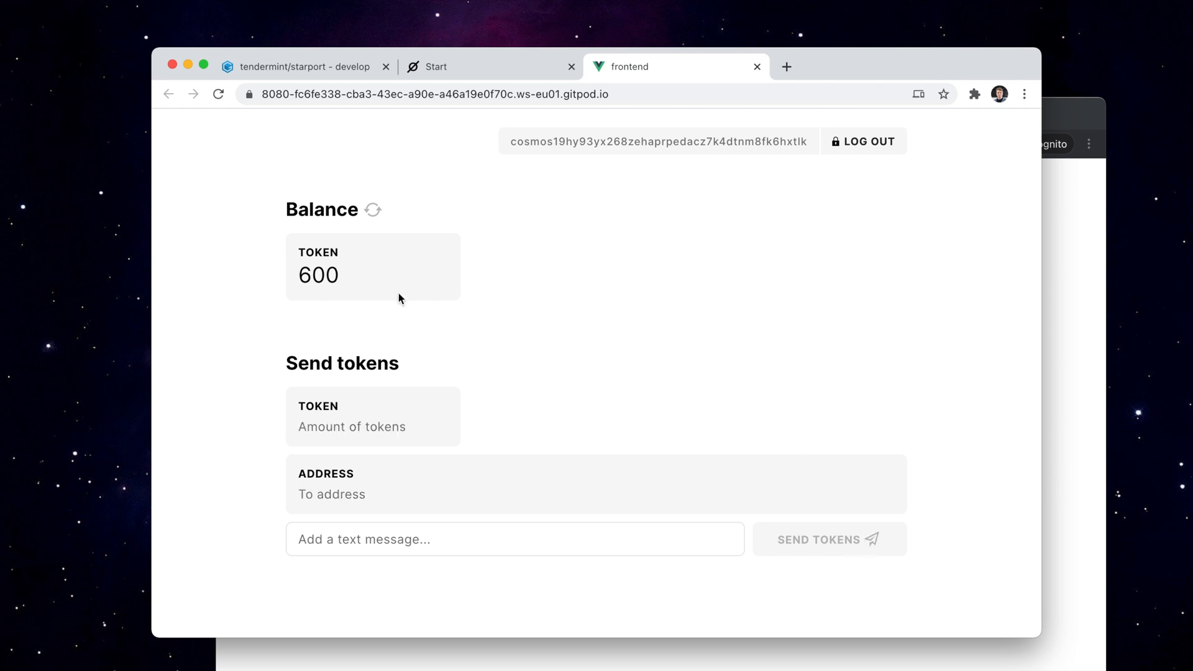
{"action": "mouse_move", "coordinate": [368, 277]}
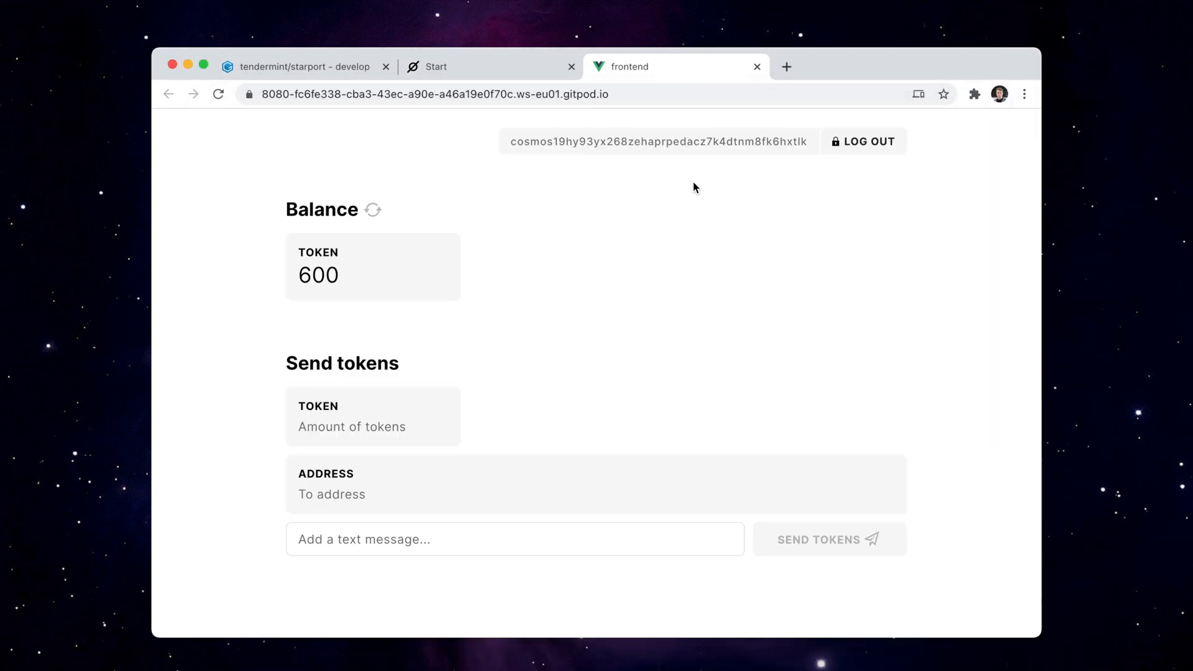
{"action": "left_click", "coordinate": [301, 67]}
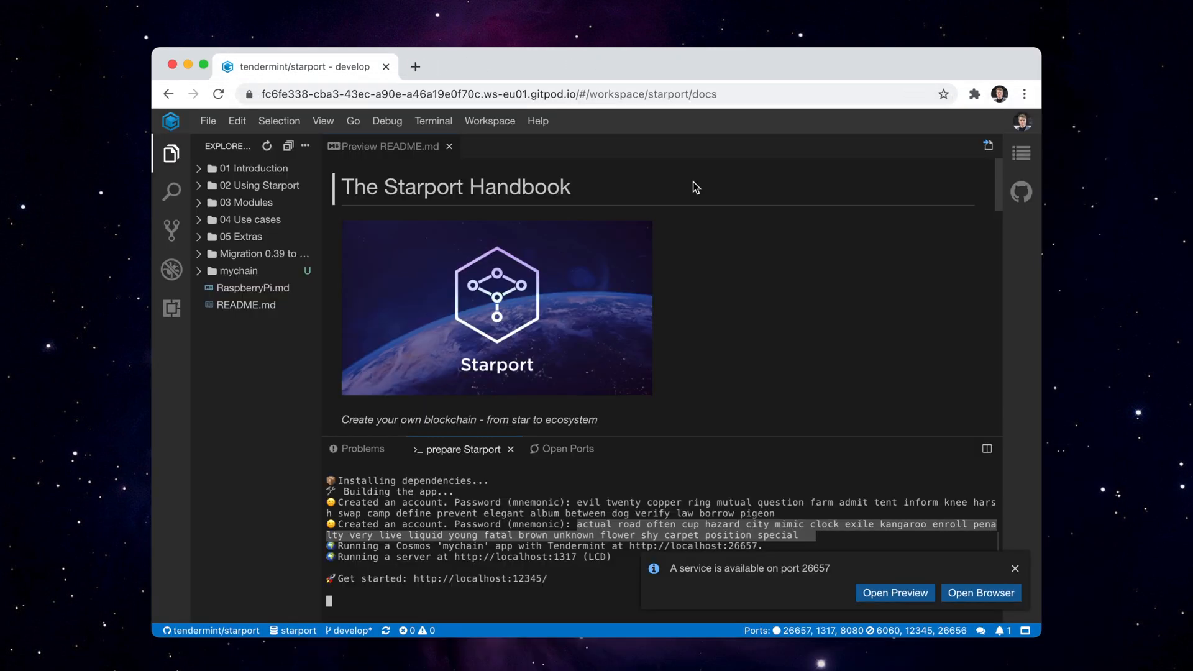
{"action": "mouse_move", "coordinate": [692, 217]}
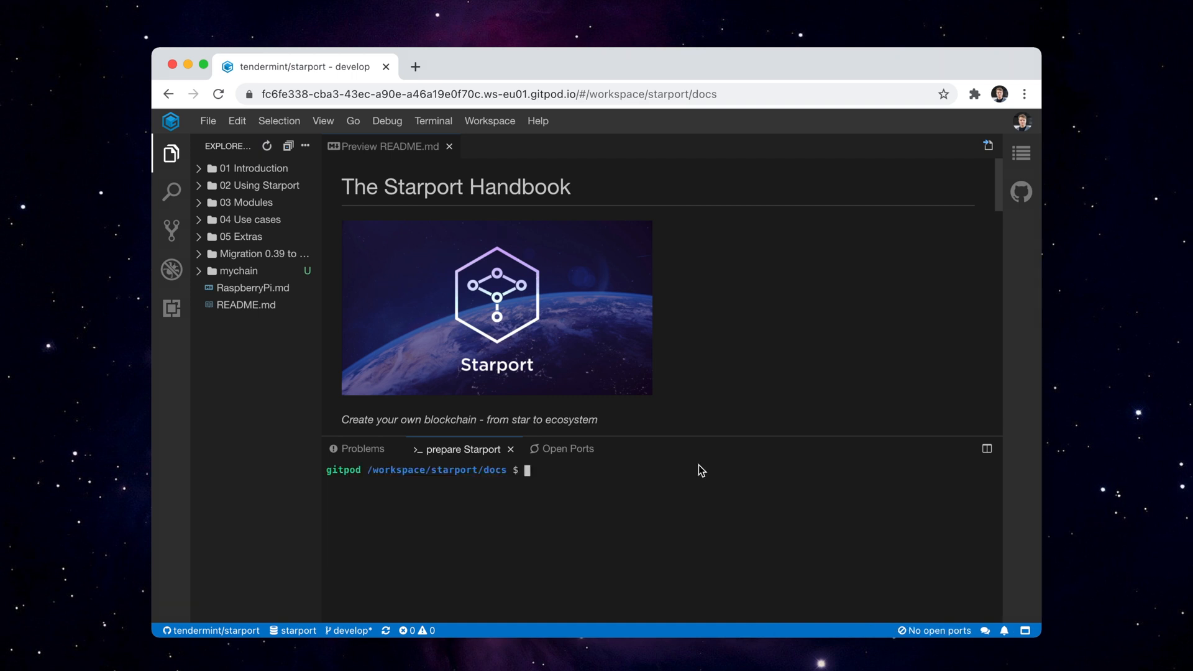
Run 'starport app github.com/foo/newchain --sdk-version stargate' and expand the generated newchain folder
{"action": "type", "text": "starport app github.com/foo/newchain"}
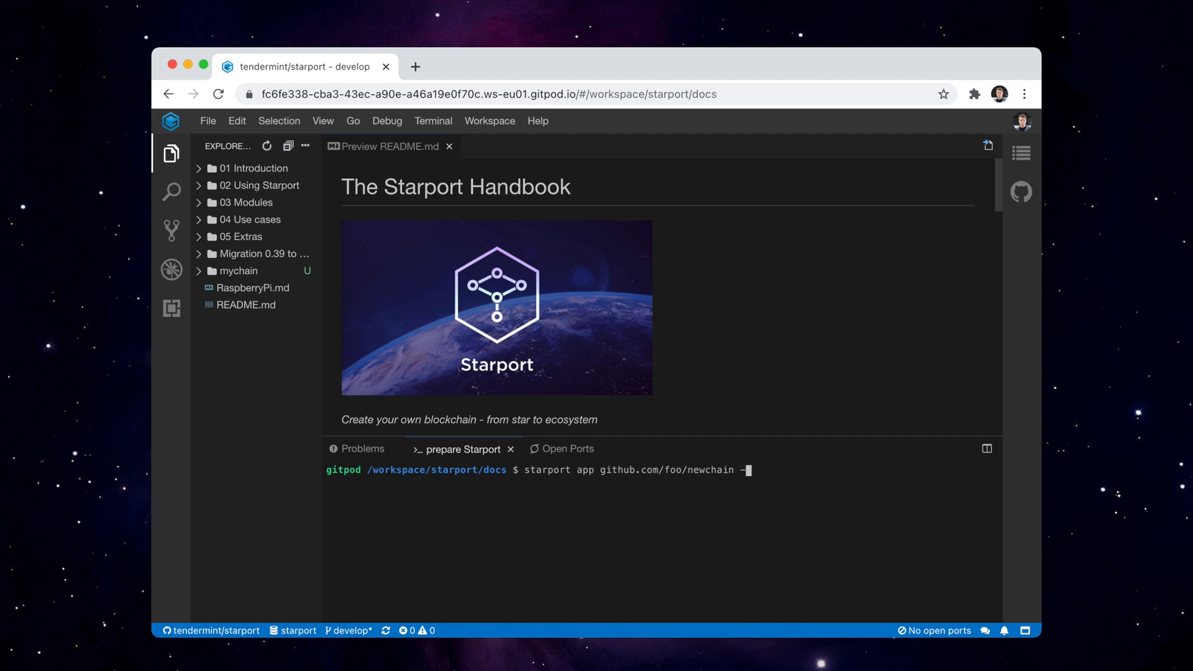
{"action": "type", "text": "-sdk-version"}
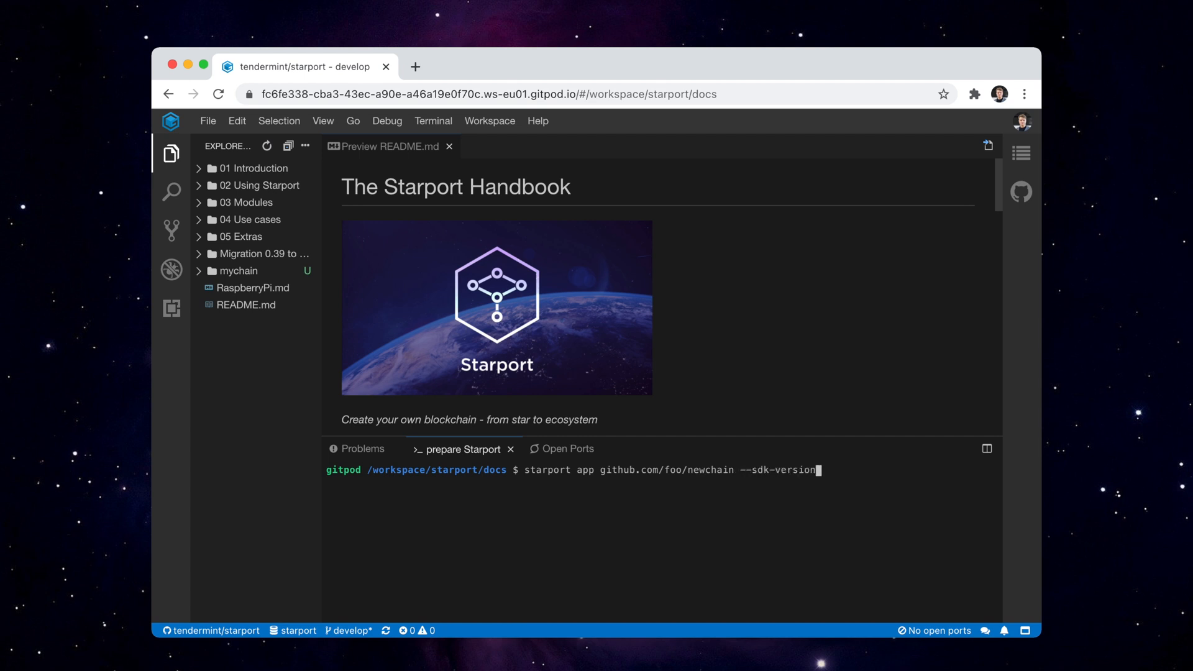
{"action": "type", "text": "star"}
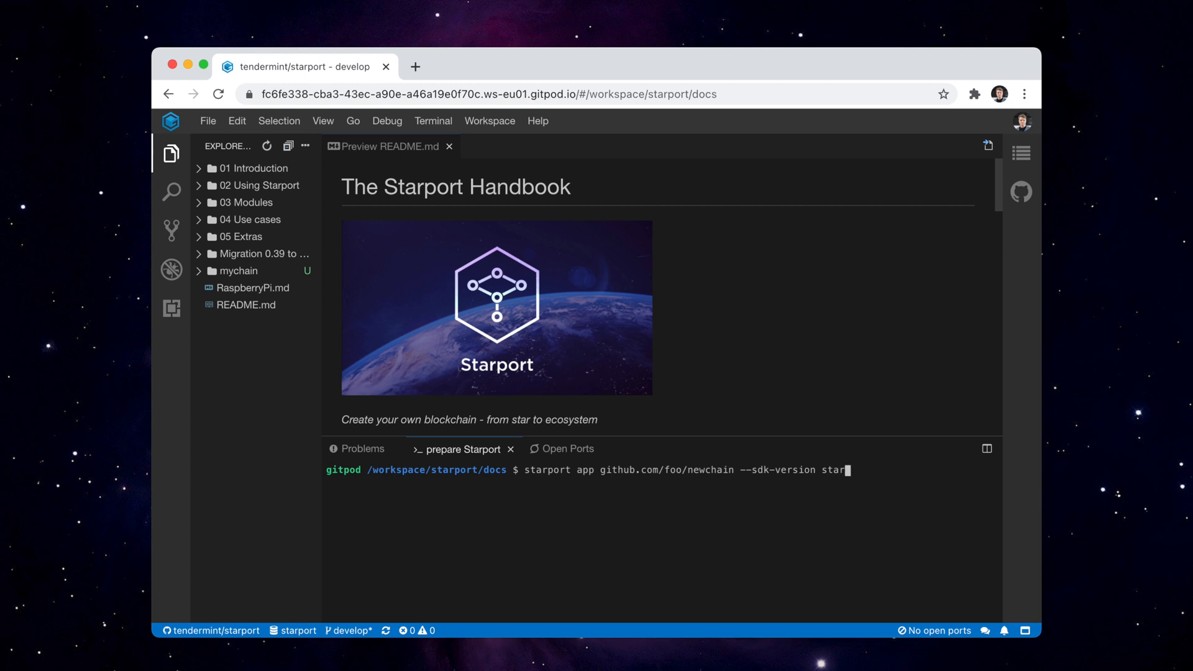
{"action": "key", "text": "Enter"}
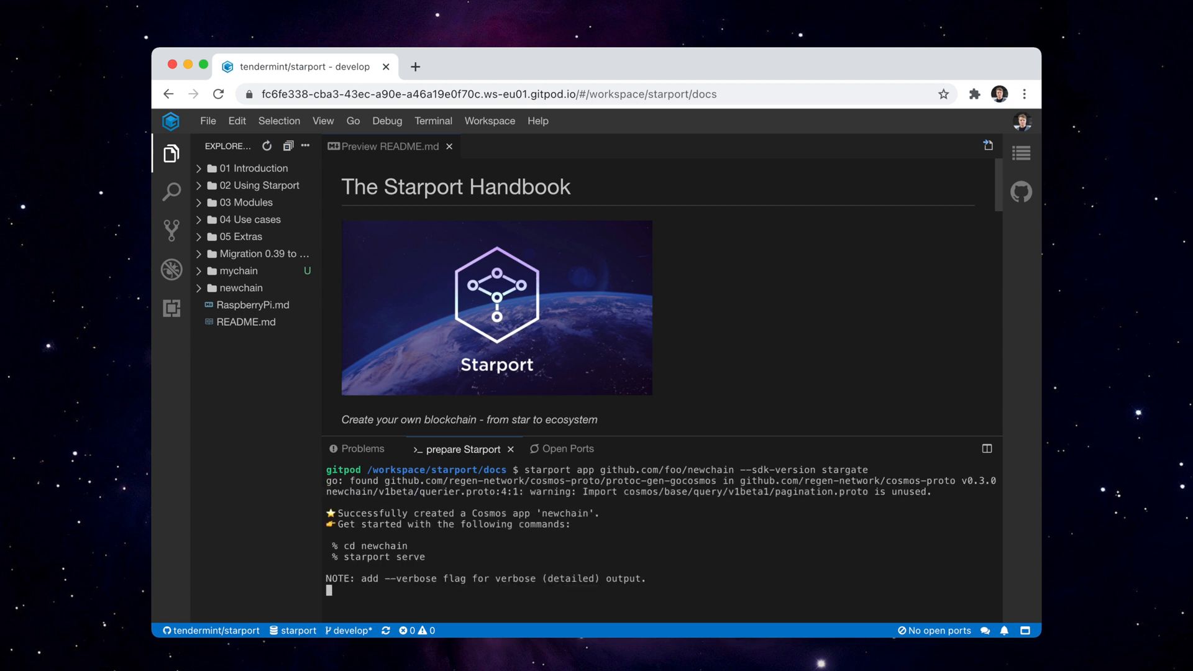
{"action": "left_click", "coordinate": [241, 288]}
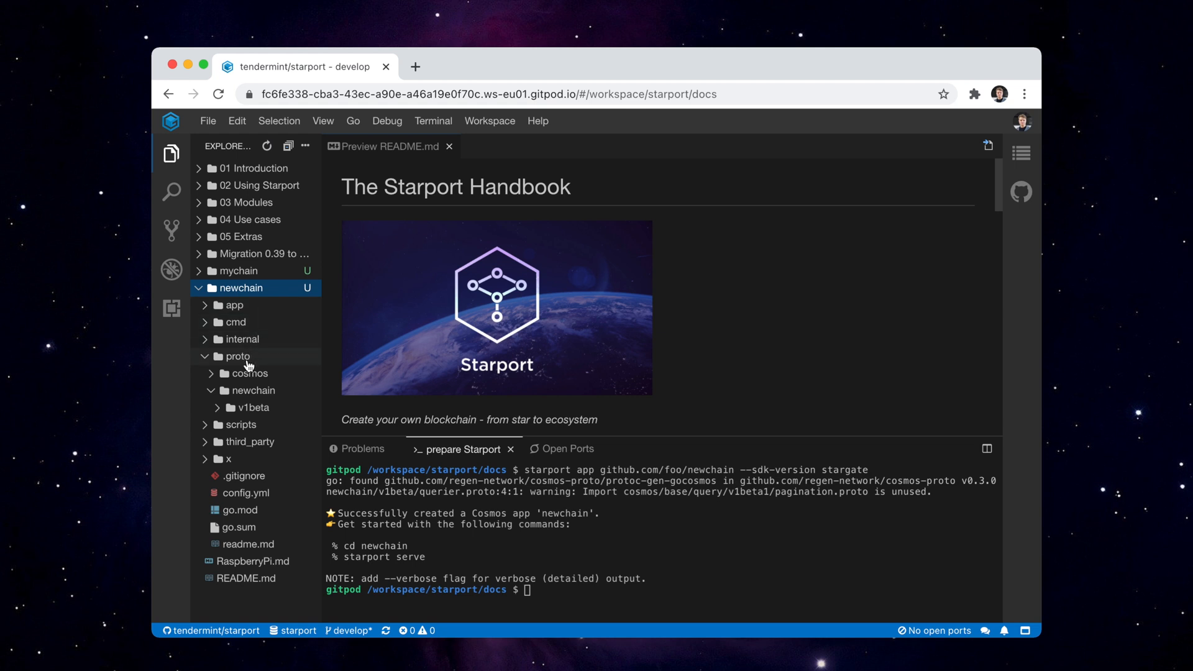
{"action": "mouse_move", "coordinate": [260, 354]}
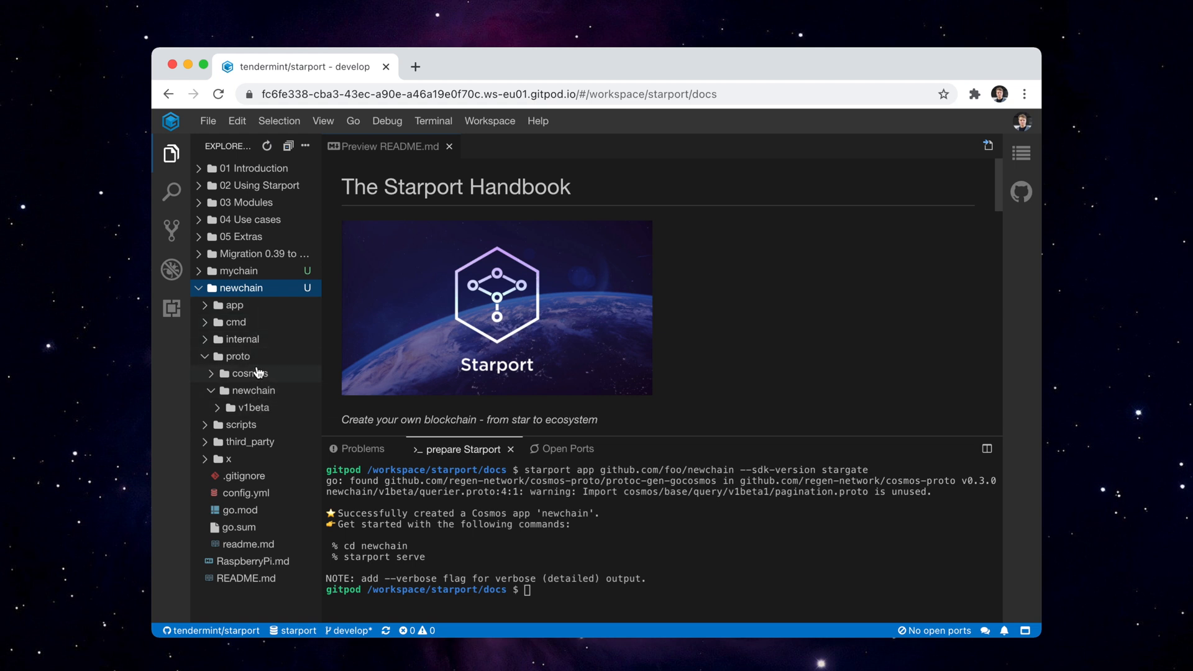
{"action": "mouse_move", "coordinate": [255, 372]}
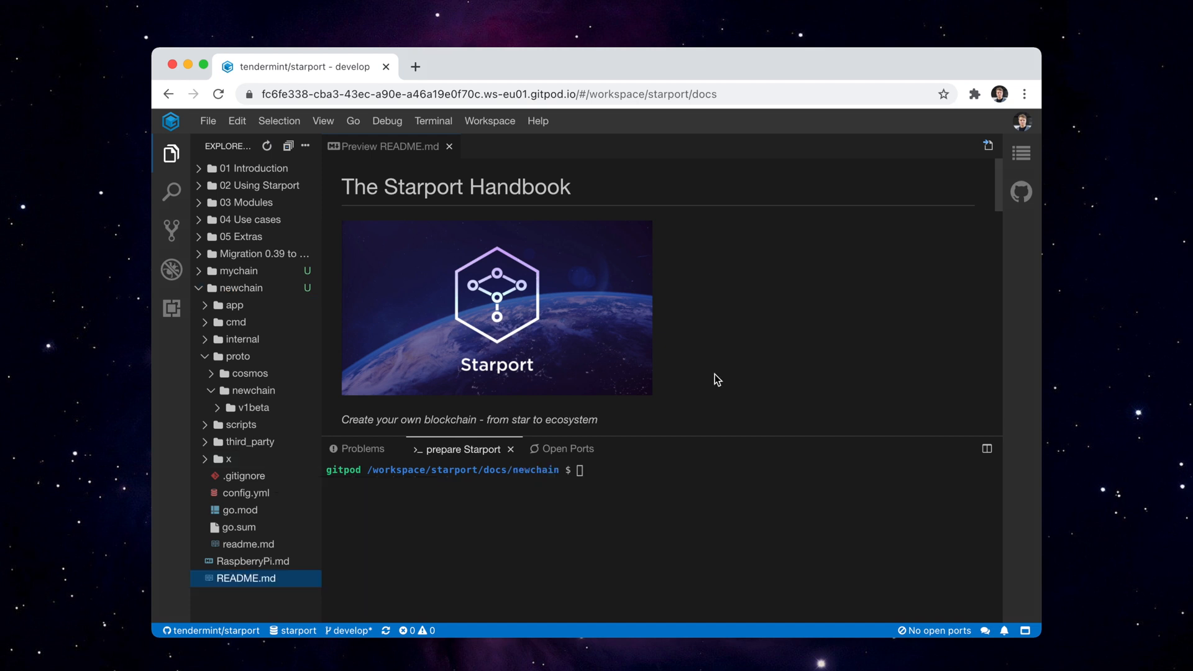
Show the Source Control changes listing newchain and mychain as untracked
{"action": "left_click", "coordinate": [171, 231]}
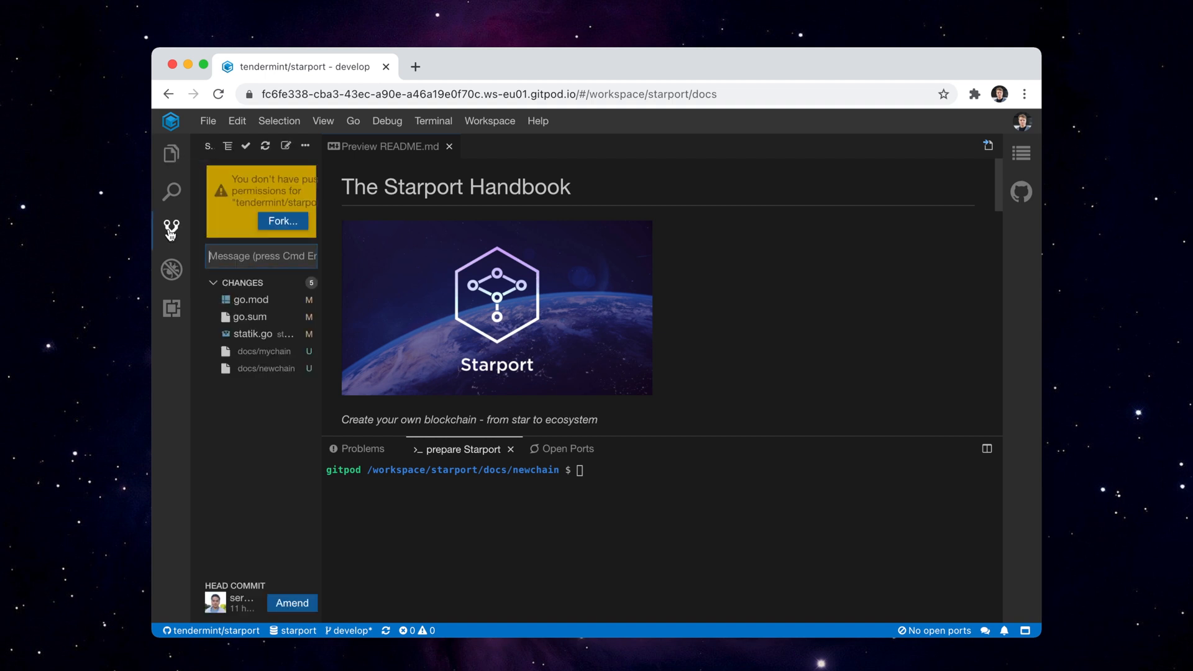